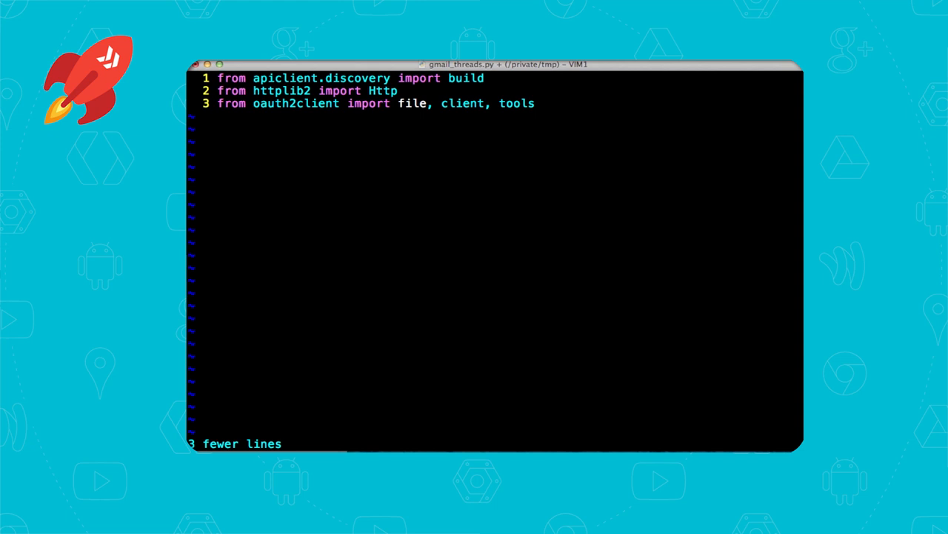
Redo the SCOPES, CLIENT_SECRET, storage, credentials and GMAIL build lines after the imports
{"action": "key", "text": "gg"}
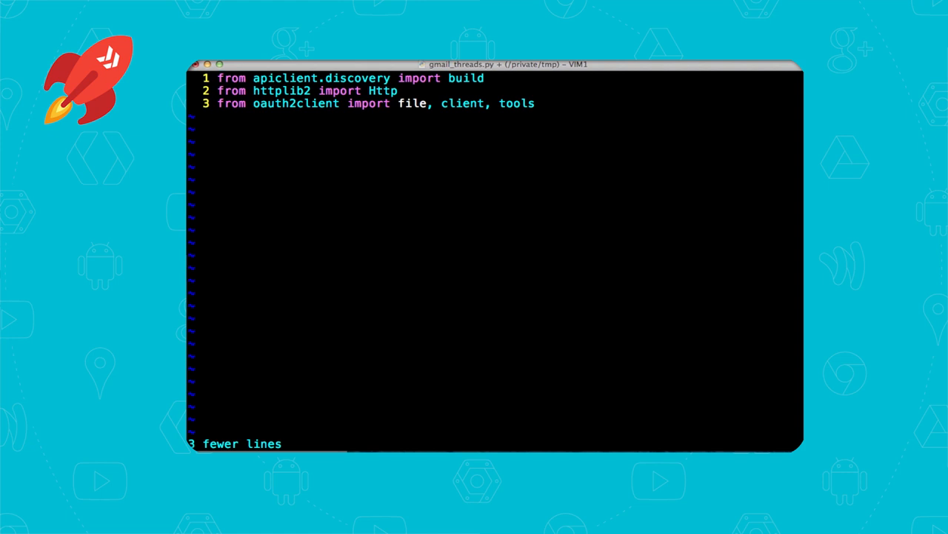
{"action": "key", "text": "ctrl+r"}
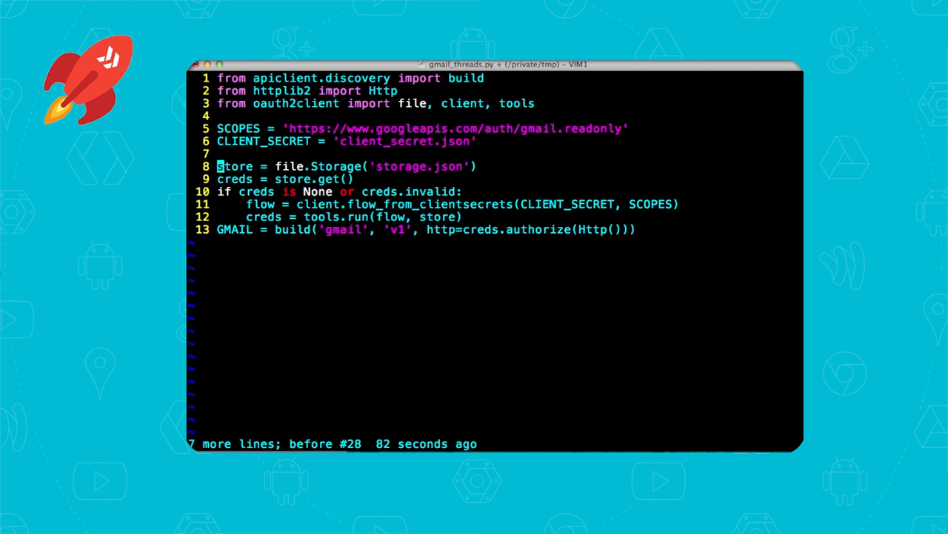
Add threads = GMAIL.users().threads().list(userId='me').execute().get('threads', [])
{"action": "key", "text": "j"}
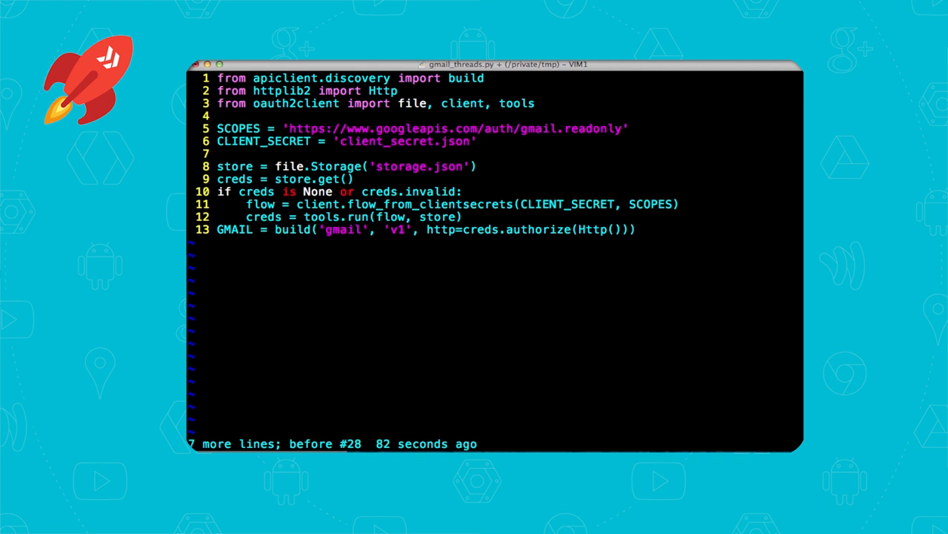
{"action": "mouse_move", "coordinate": [384, 228]}
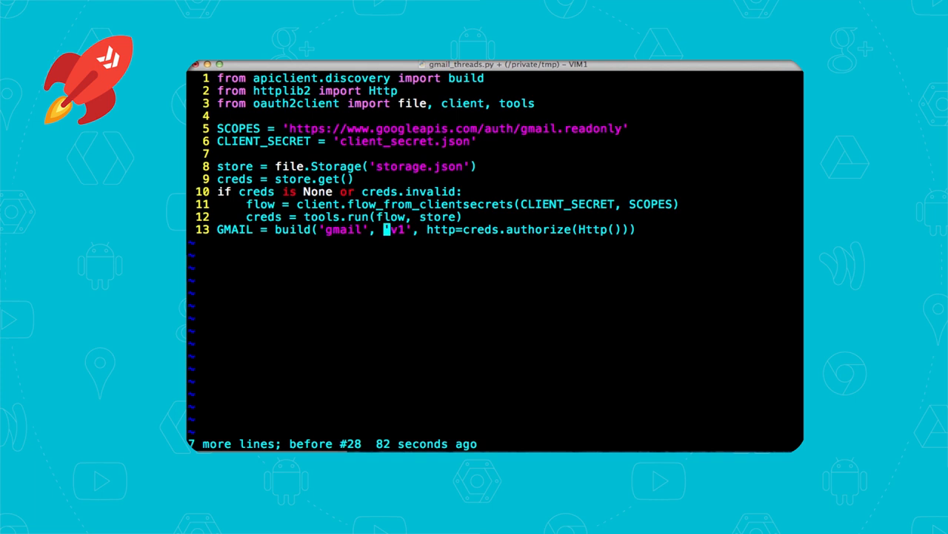
{"action": "type", "text": "threads = GMAIL.users().threads().list(userId='me').execute().get('threads', [])"}
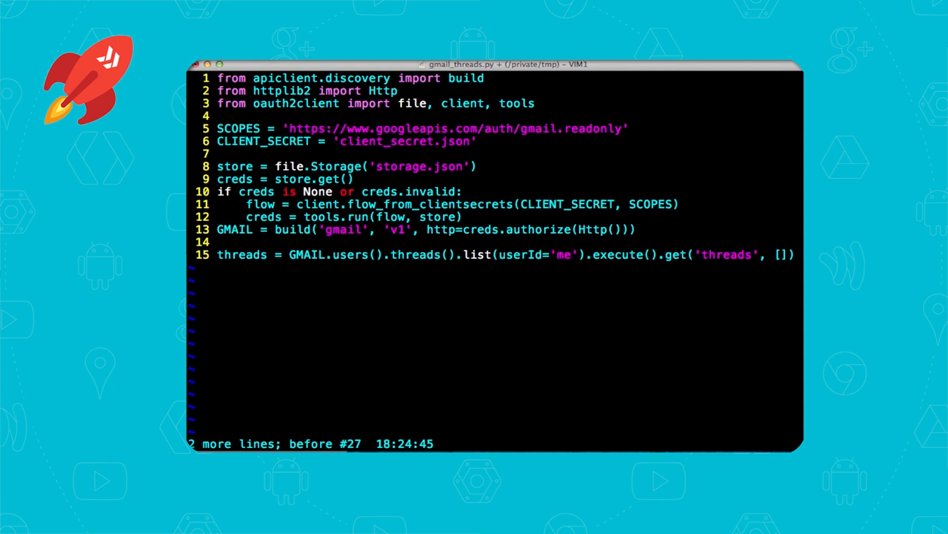
{"action": "type", "text": ", q='"}
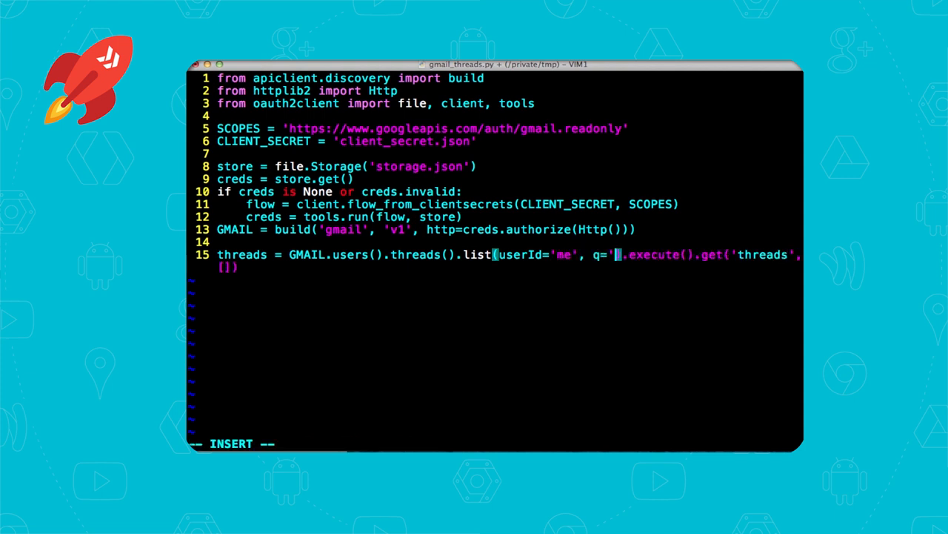
{"action": "type", "text": "from"}
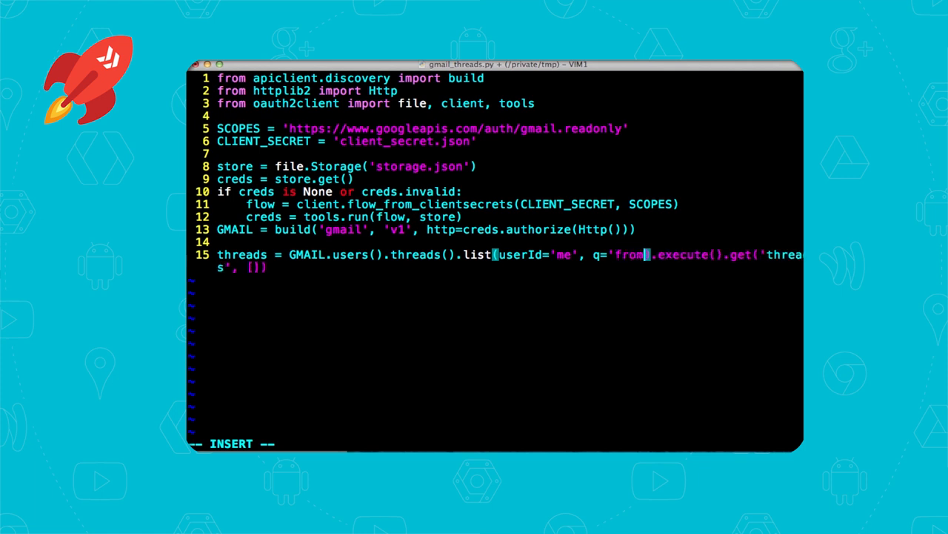
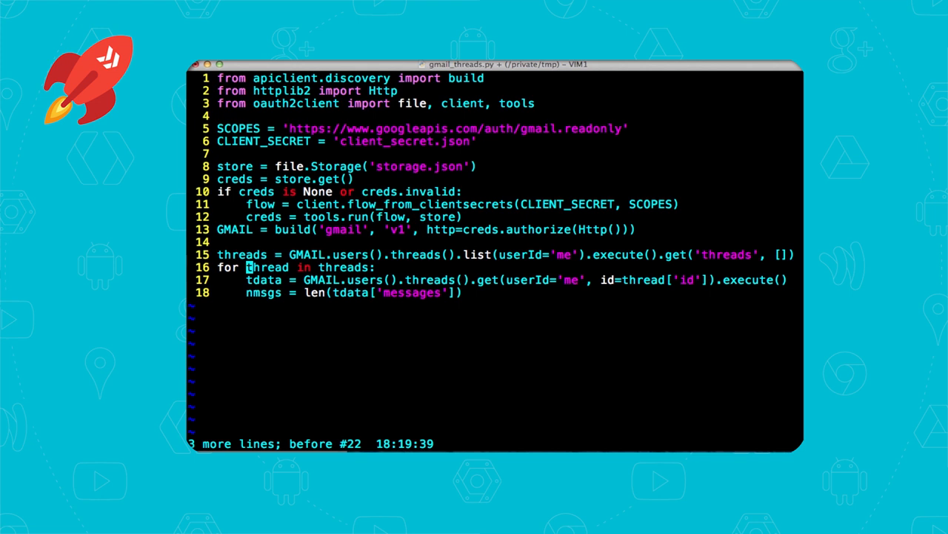
Restore the if nmsgs > 2 block with the first message payload and empty subject
{"action": "key", "text": "j"}
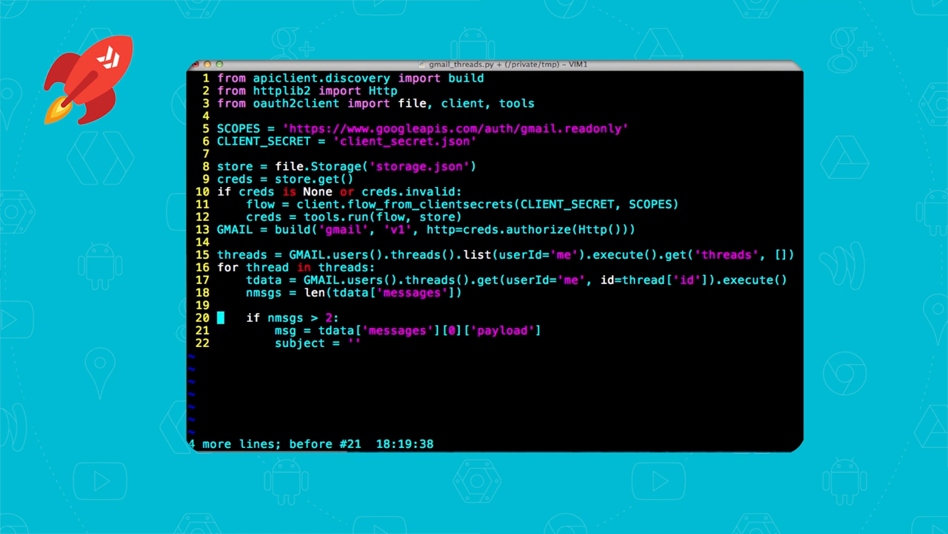
Add the for header in msg['headers'] loop and run python gmail_threads.py in Terminal
{"action": "key", "text": "j"}
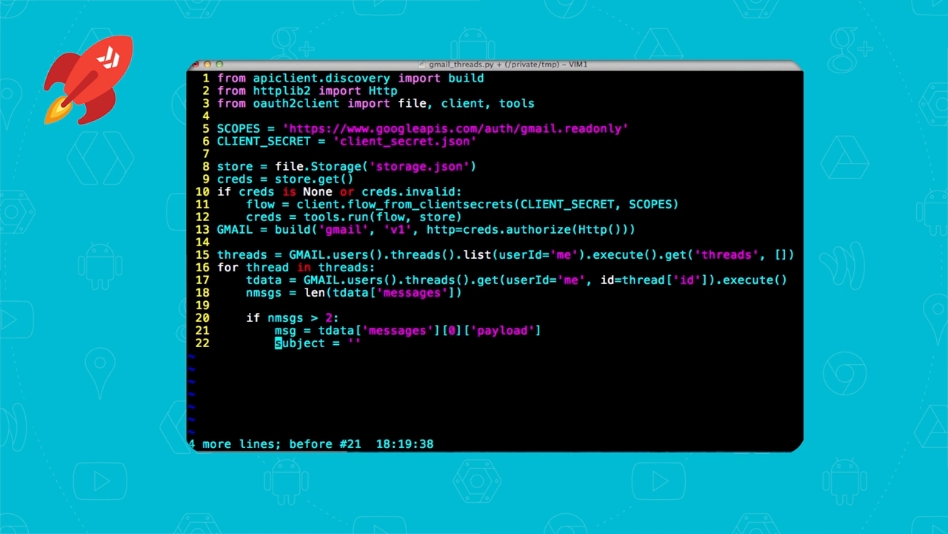
{"action": "type", "text": "for header in msg['headers']:"}
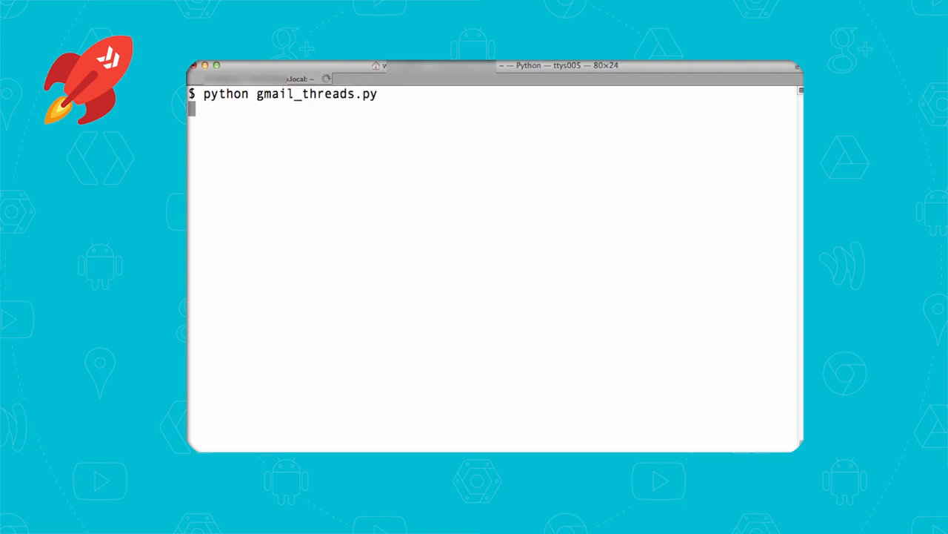
{"action": "key", "text": "Return"}
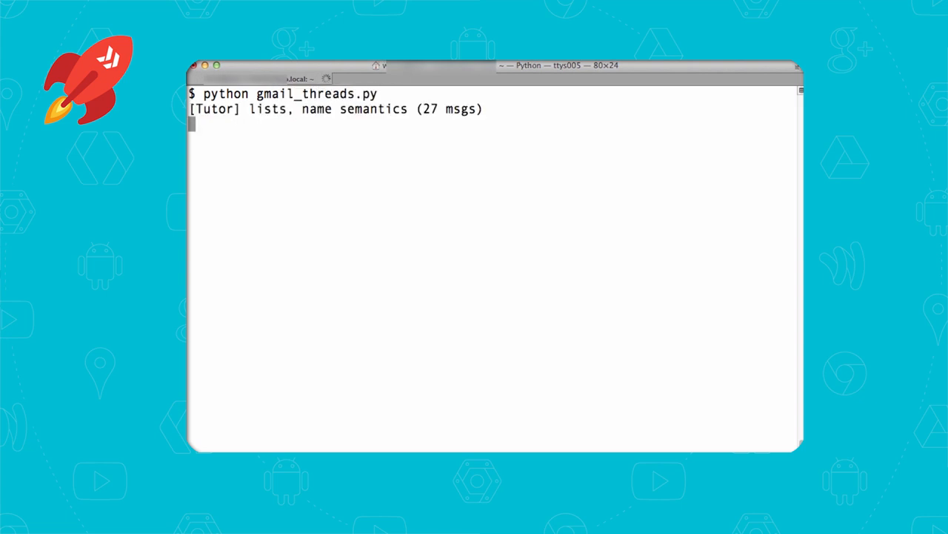